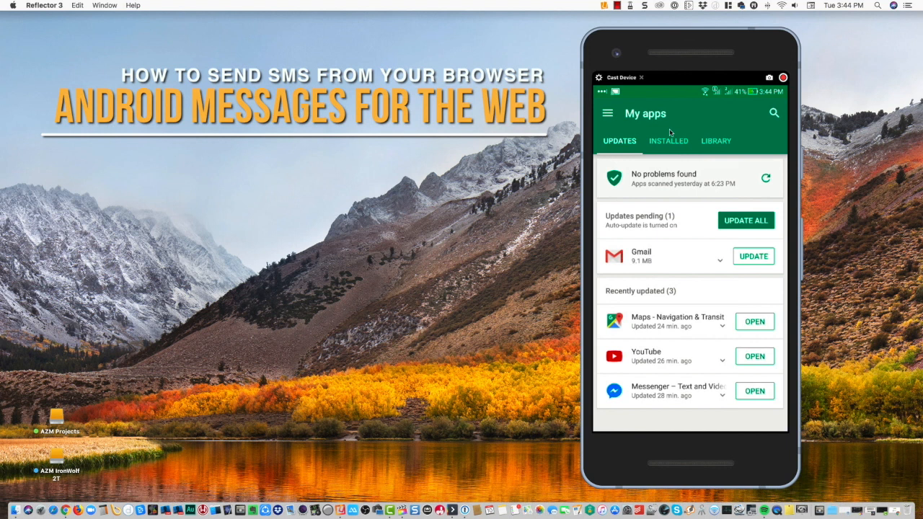
Search the Play Store for 'Android message' and open the Android Messages listing
click(773, 112)
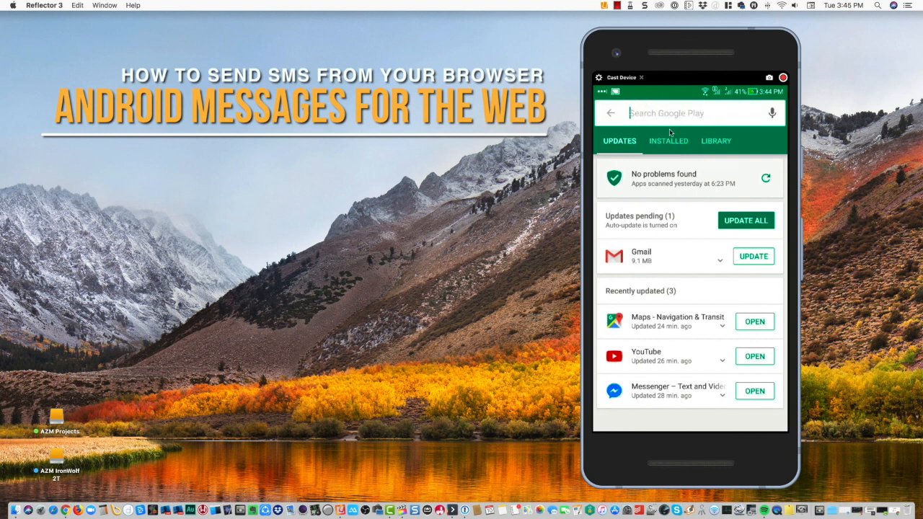
click(678, 112)
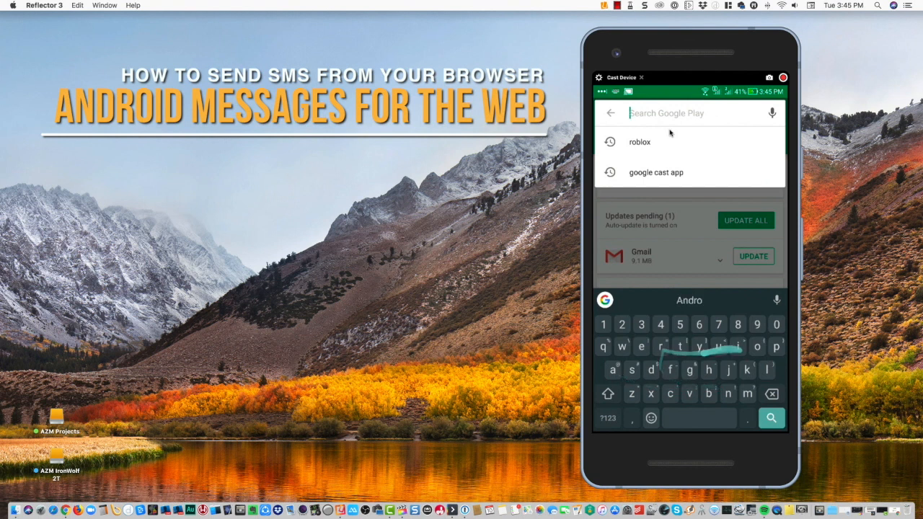
text(Android)
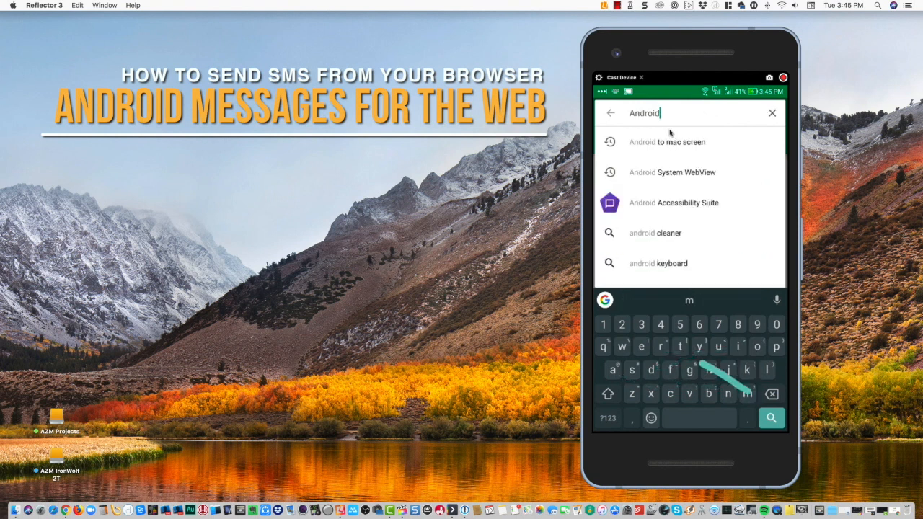
text(message)
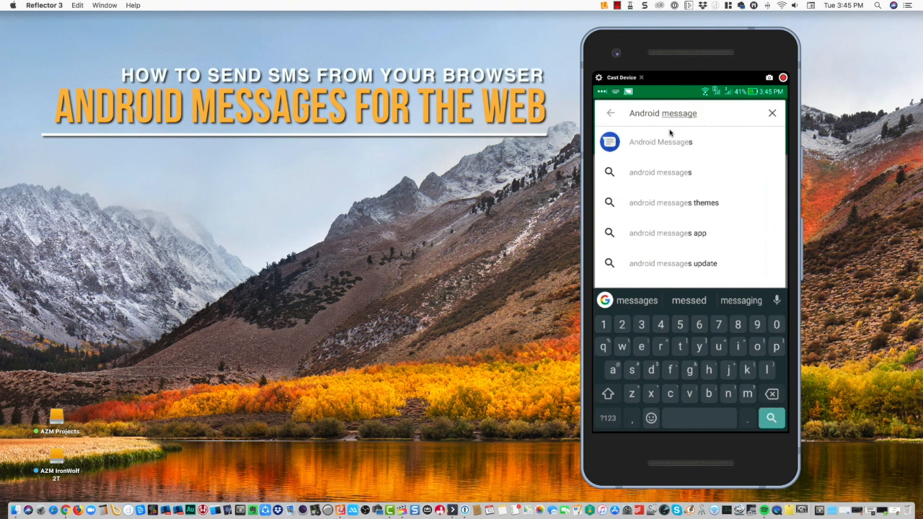
click(659, 141)
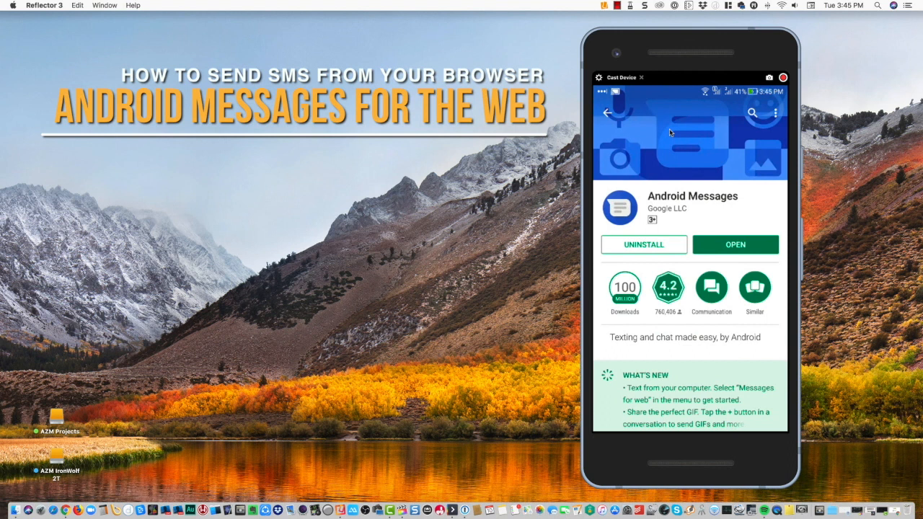
Launch Android Messages and choose Messages for web from the More options menu
click(735, 244)
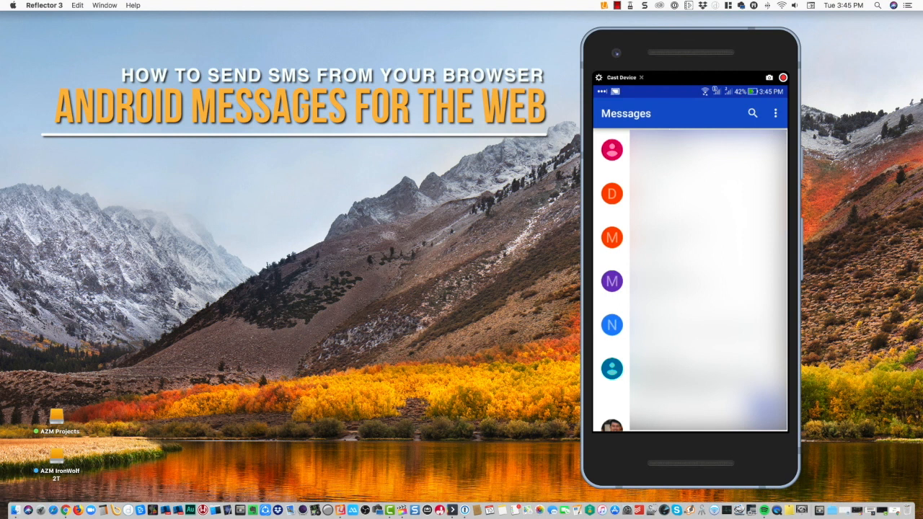
click(775, 113)
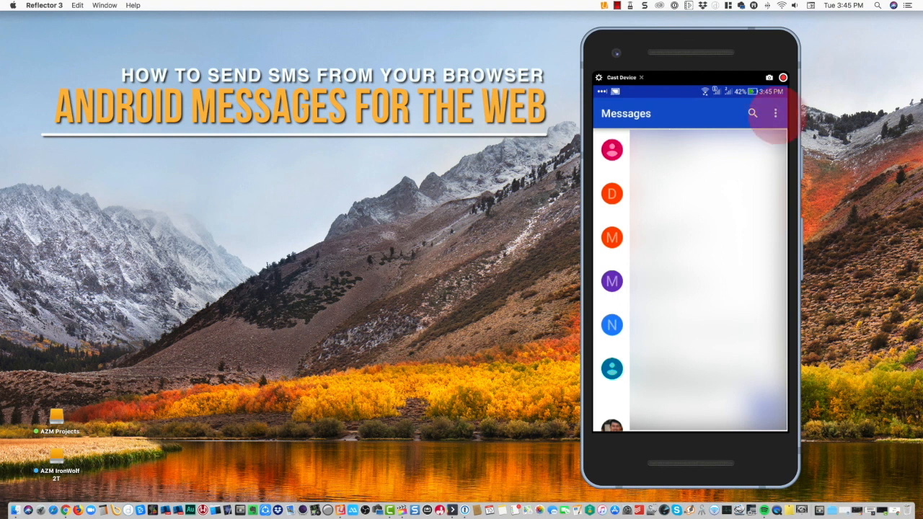
click(775, 113)
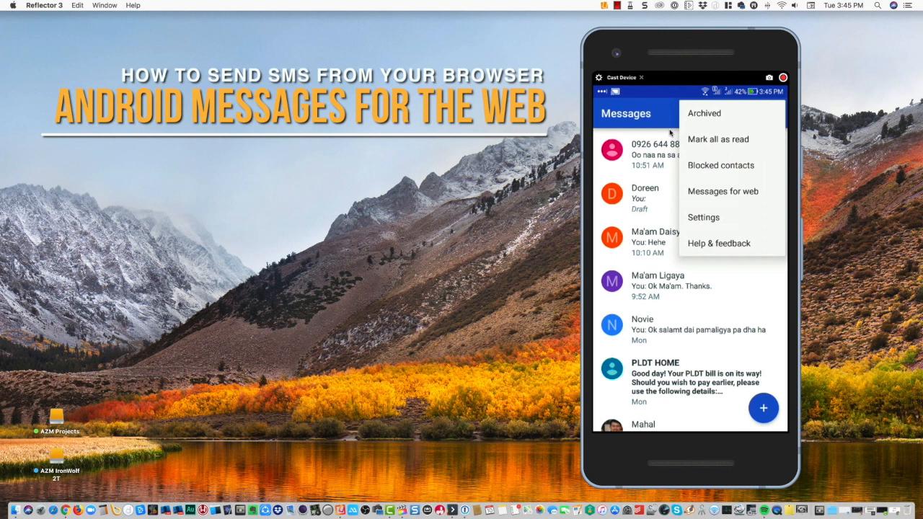
click(723, 191)
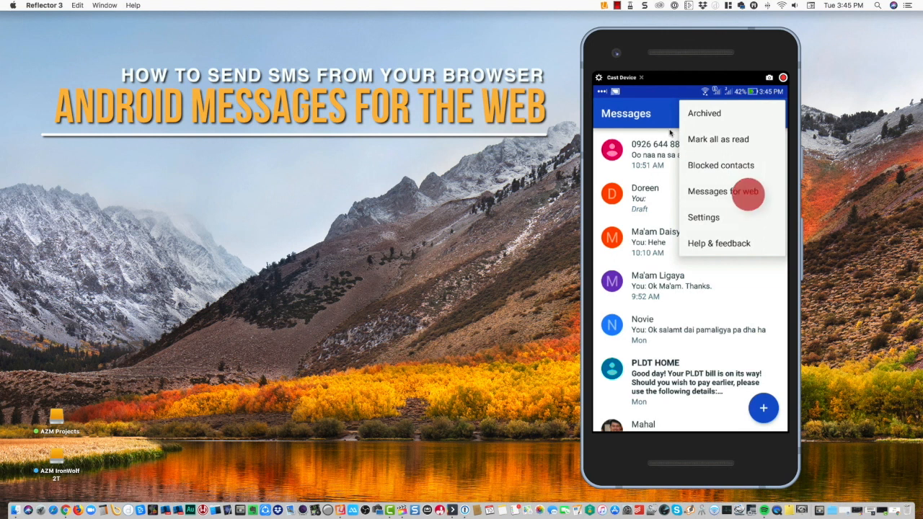
click(721, 191)
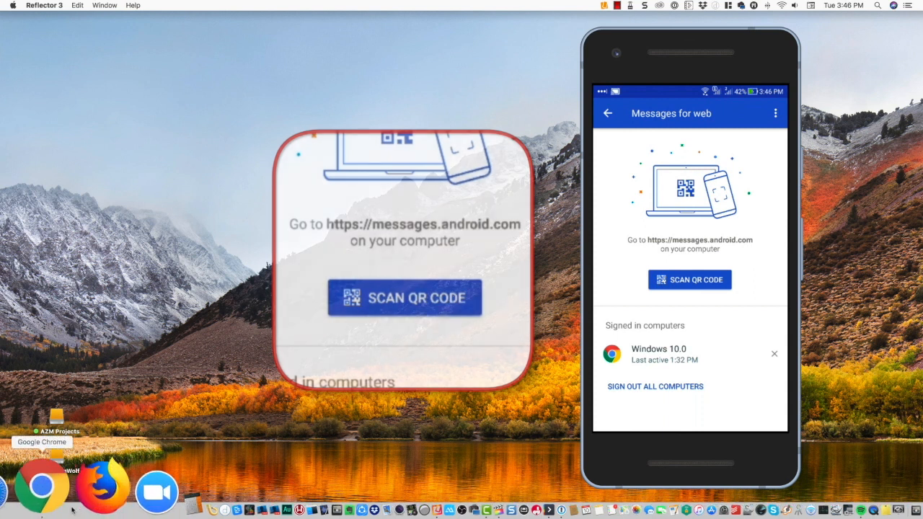
Launch Chrome and go to messages.android.com to show the pairing QR code
click(41, 486)
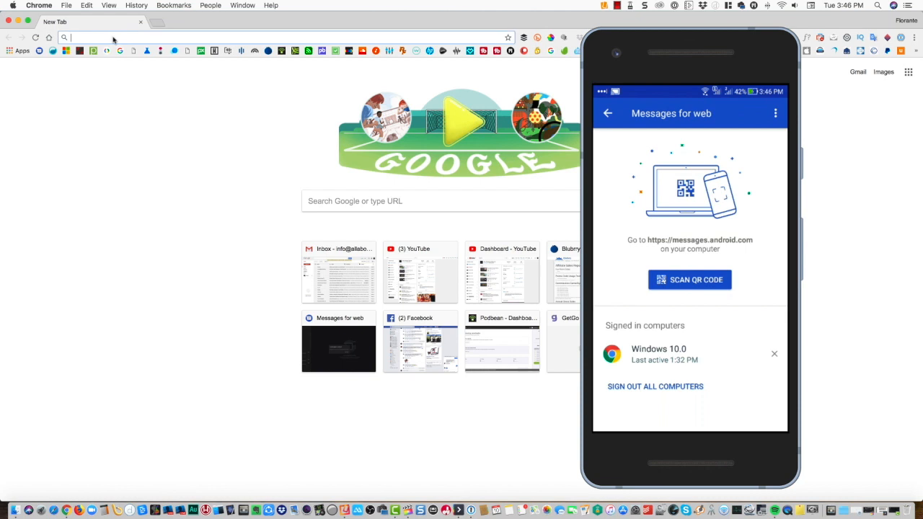
text(messages.android.com)
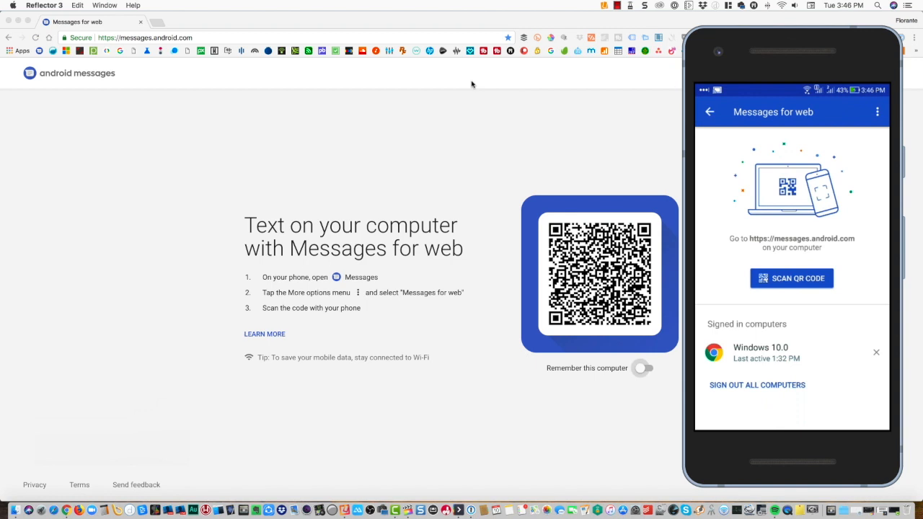
click(641, 367)
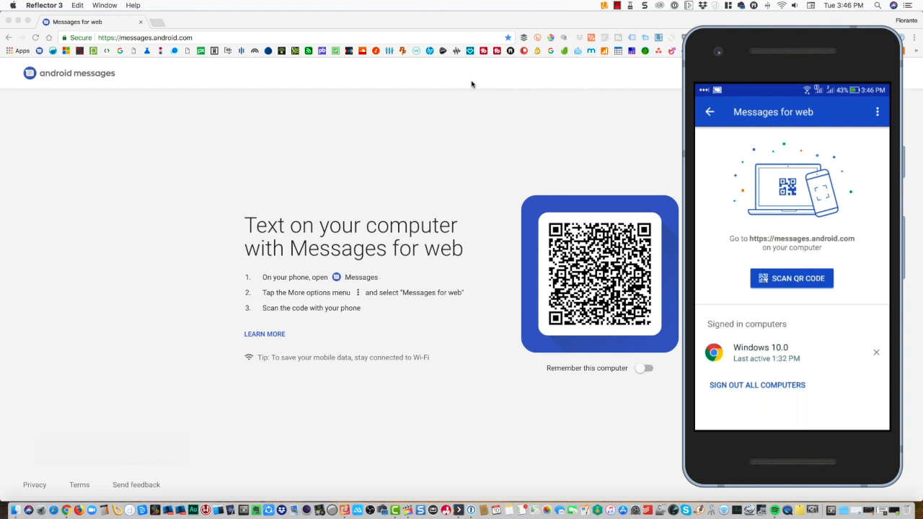
Scan the Chrome page's QR code with the phone and confirm remembering this computer
click(791, 279)
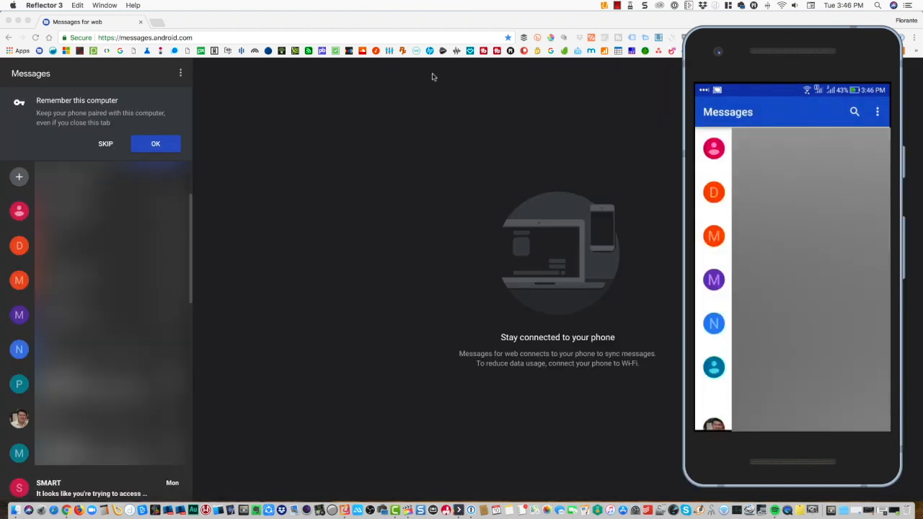
mouse_move(460, 119)
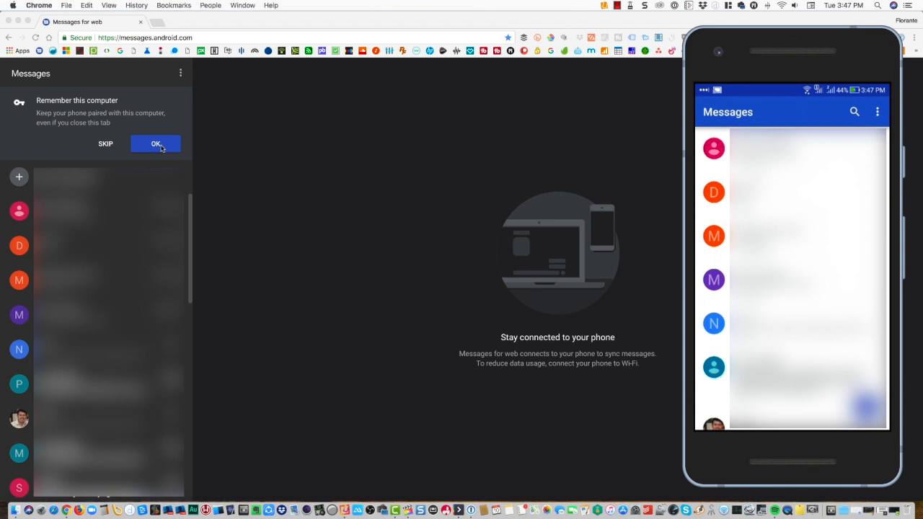
click(155, 144)
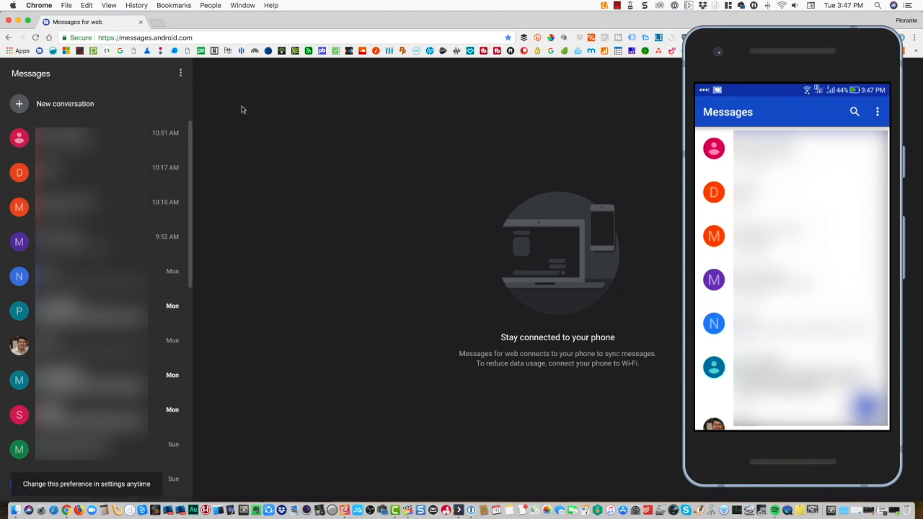
click(180, 72)
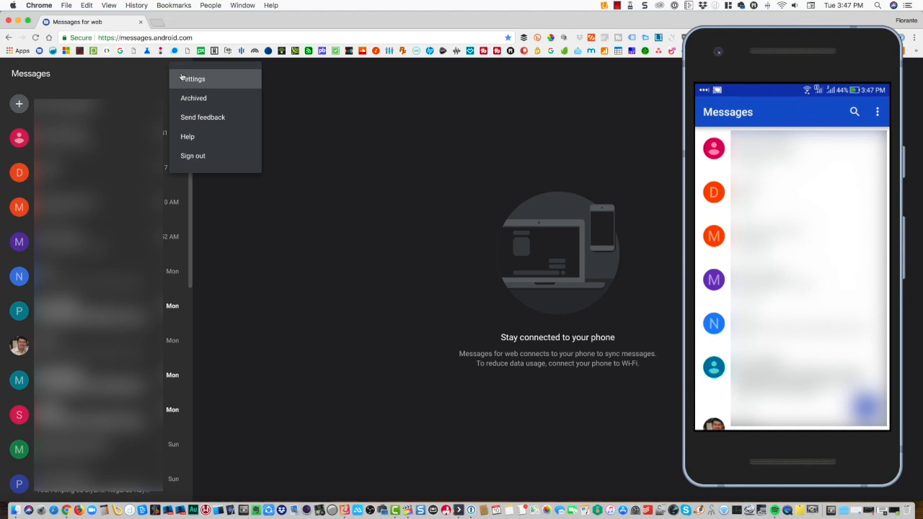
mouse_move(204, 80)
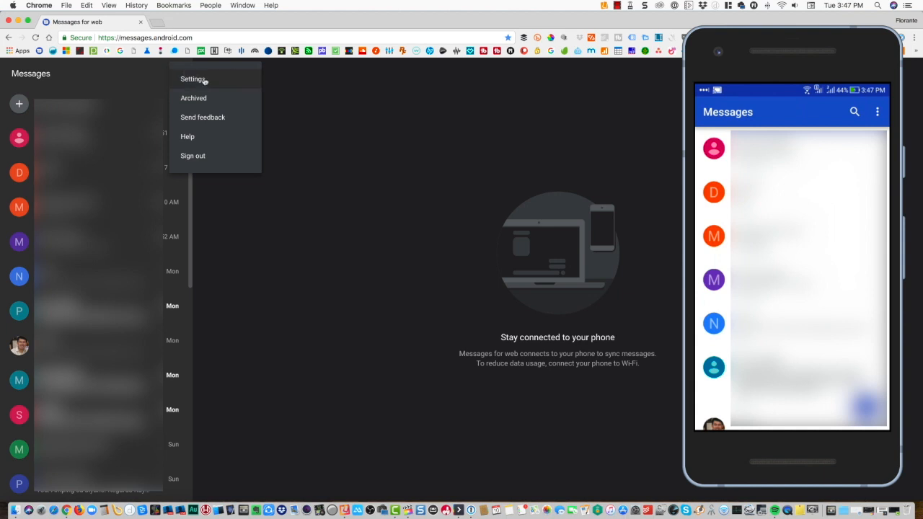
click(192, 79)
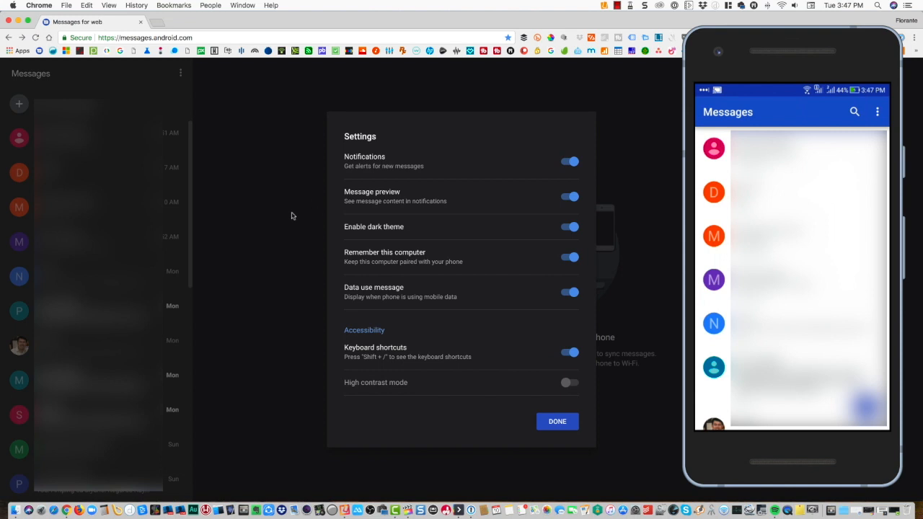
mouse_move(444, 236)
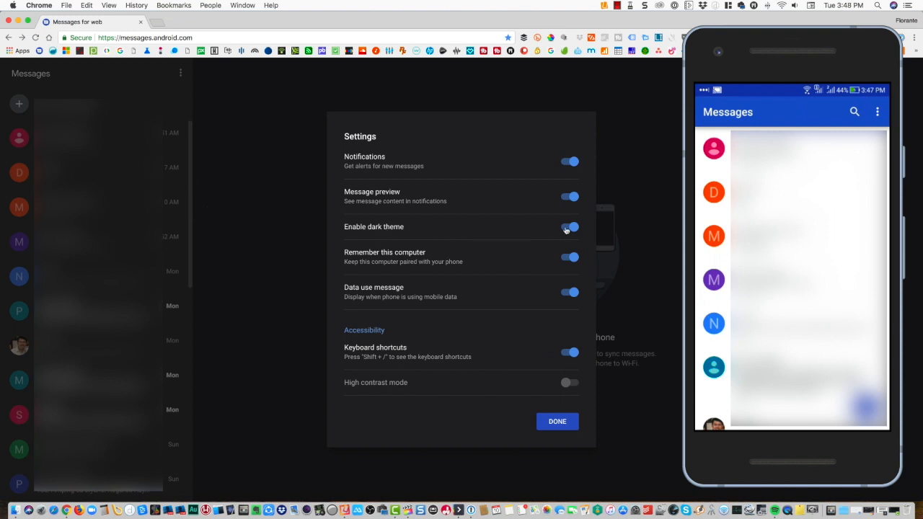
click(570, 226)
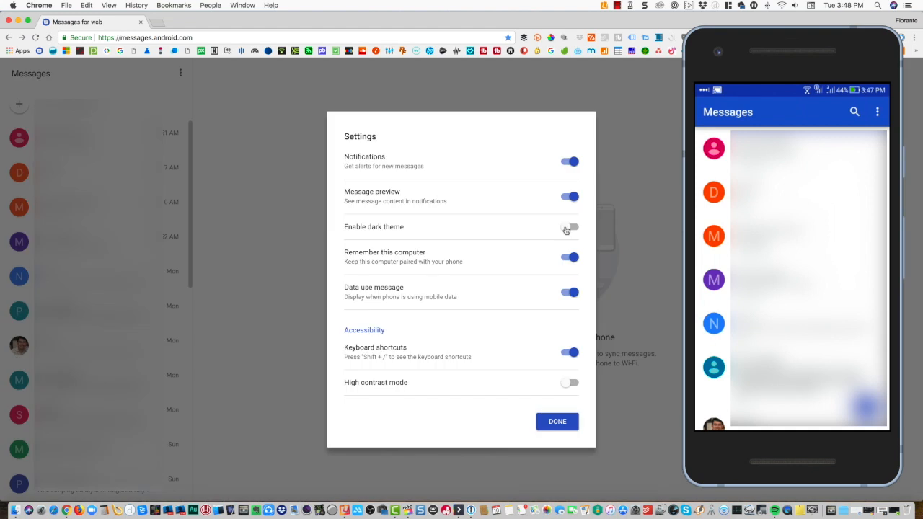
click(569, 227)
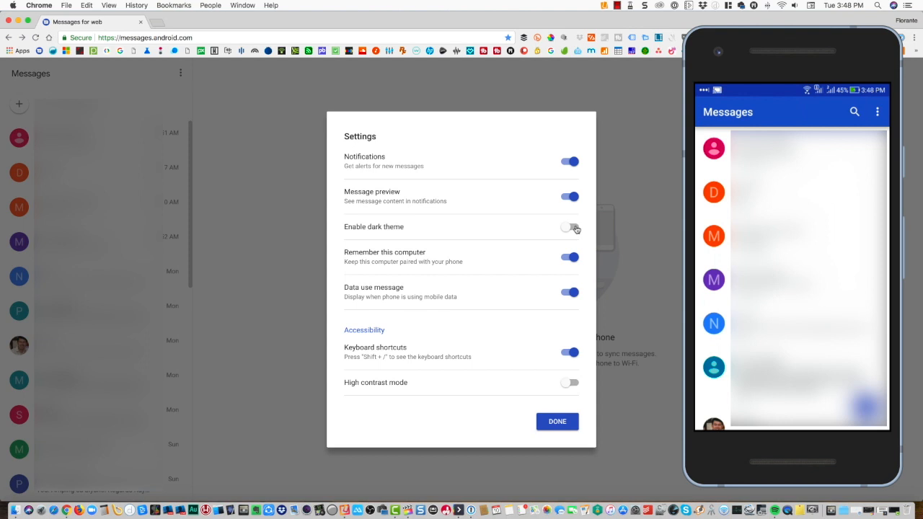
click(570, 227)
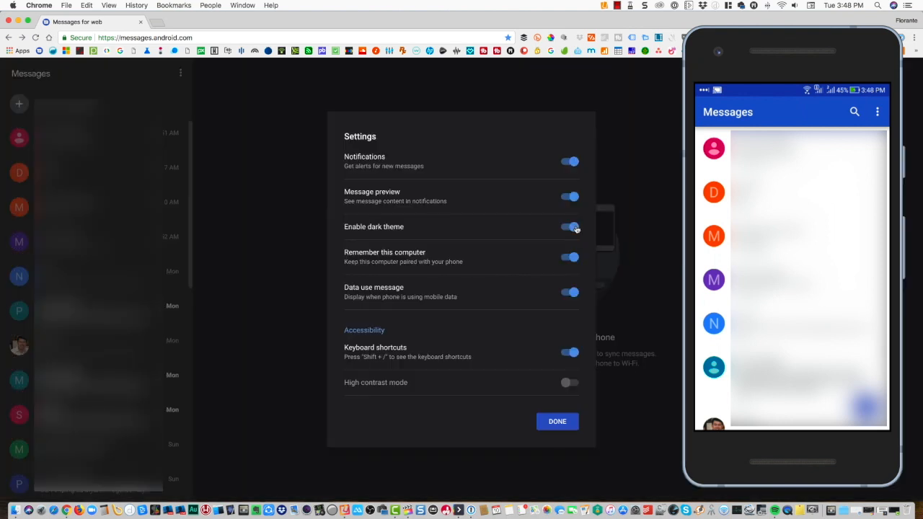
click(556, 421)
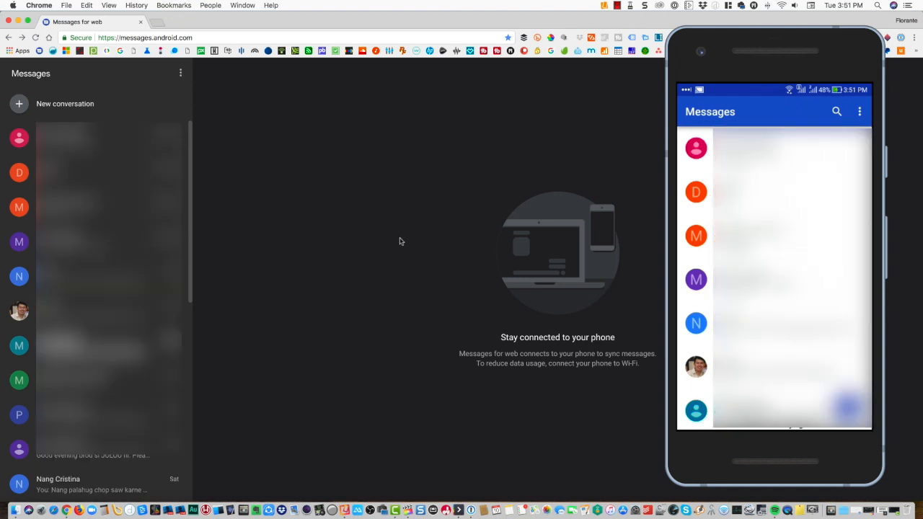
mouse_move(335, 353)
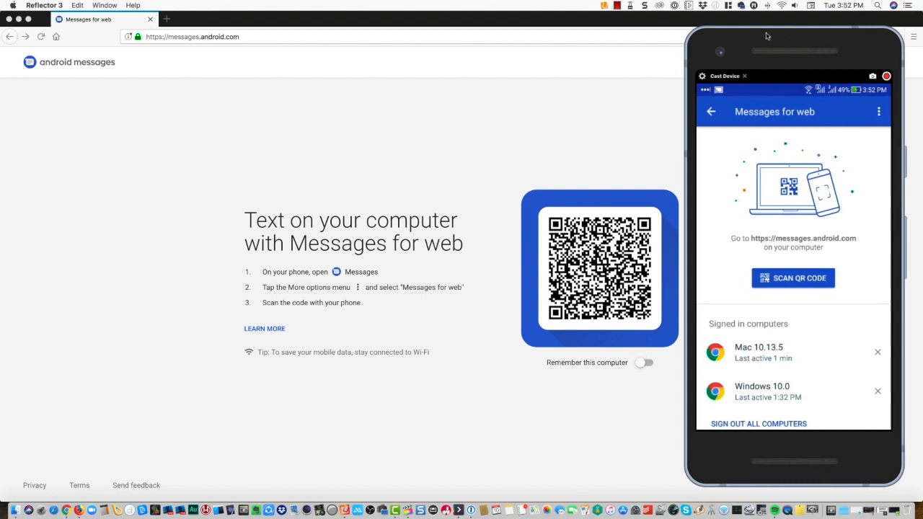
Scan the Firefox messages.android.com QR code with the phone to pair it
click(793, 278)
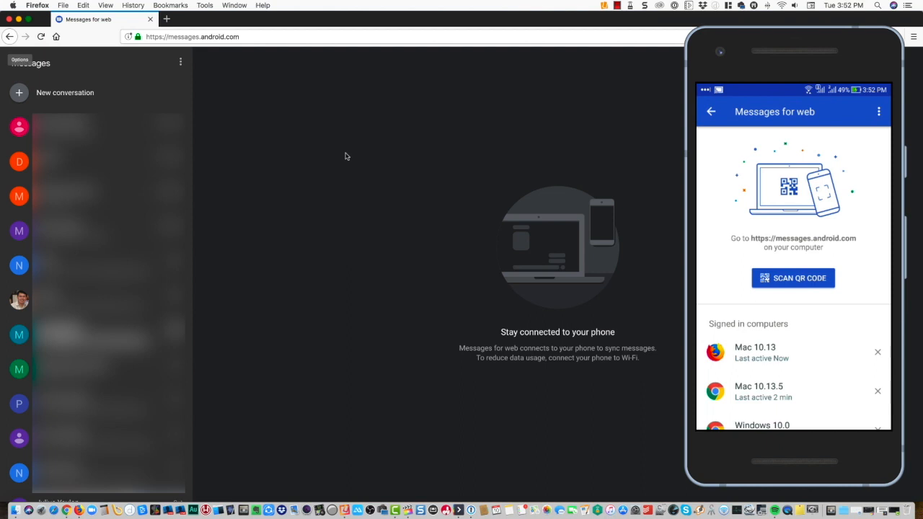
Scroll the Signed in computers list and tap the X beside Mac 10.13
scroll(down, 3)
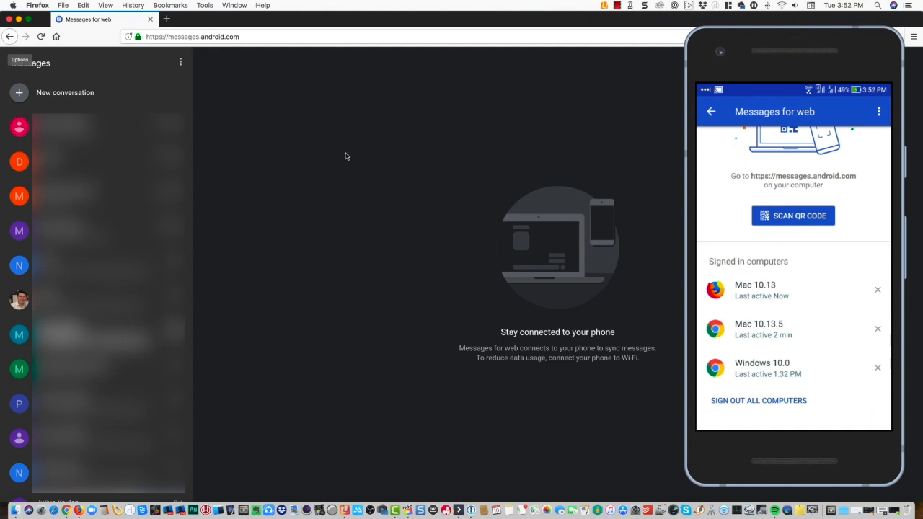
click(877, 290)
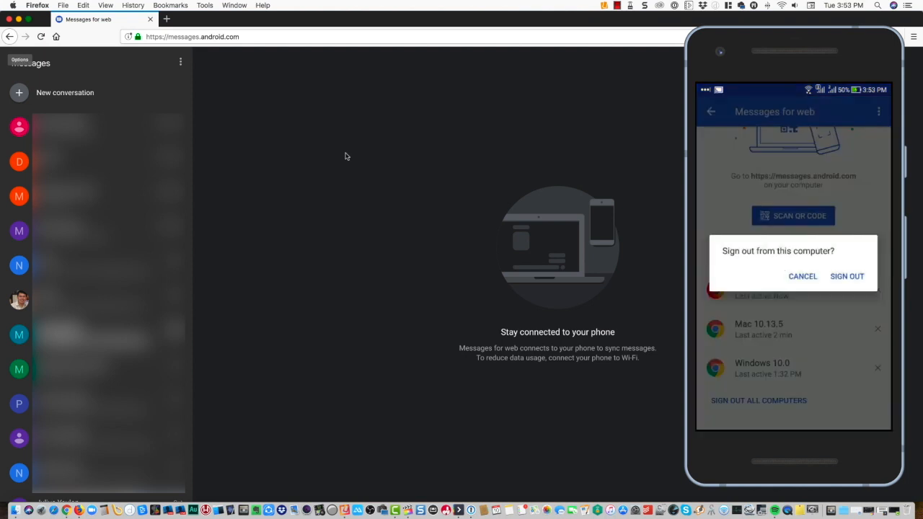